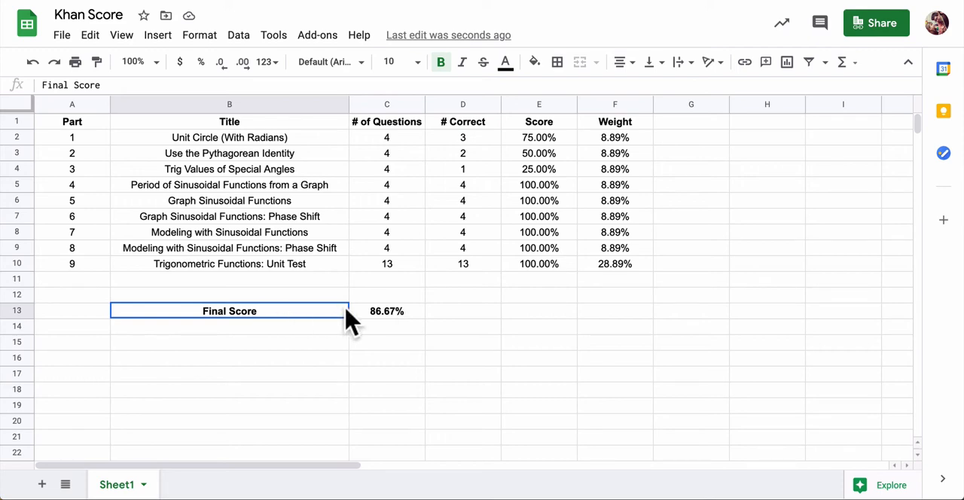
{"action": "mouse_move", "coordinate": [264, 296]}
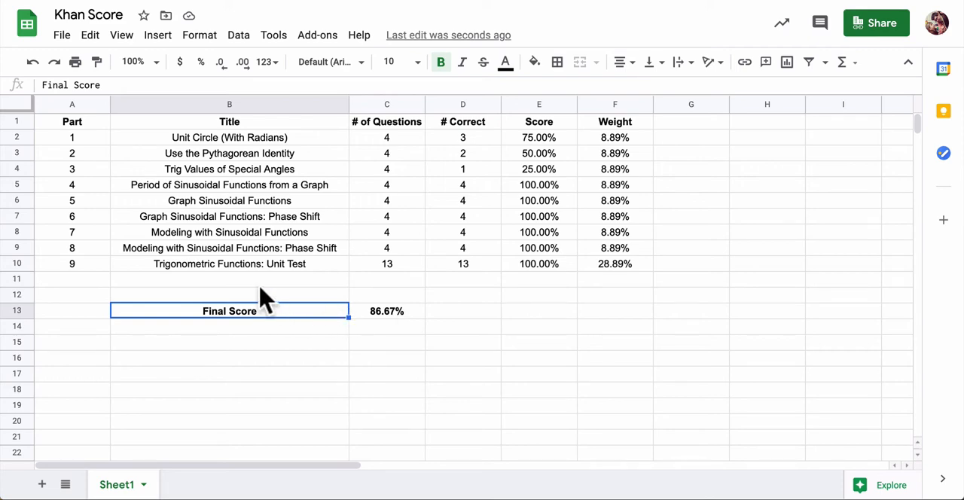
Review the lesson titles, # Correct and Weight values, and the Final Score formula.
{"action": "left_click", "coordinate": [229, 154]}
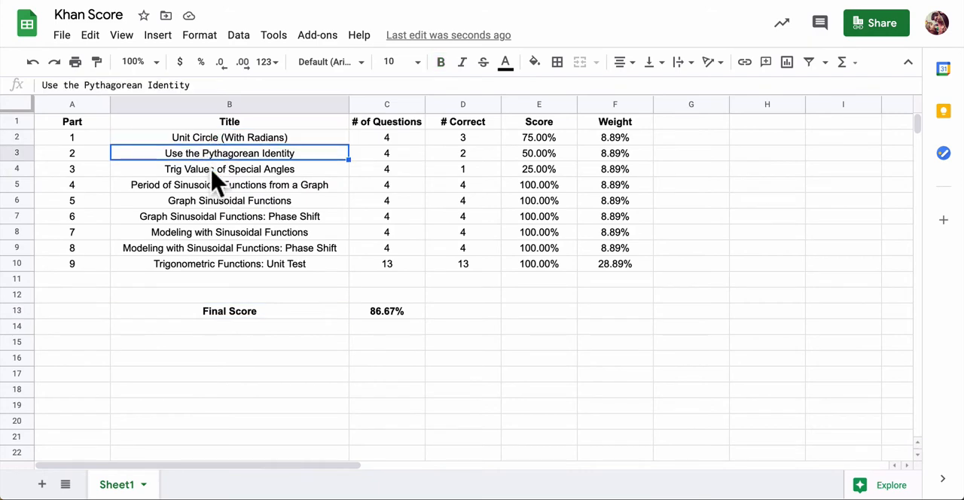
{"action": "left_click", "coordinate": [229, 232]}
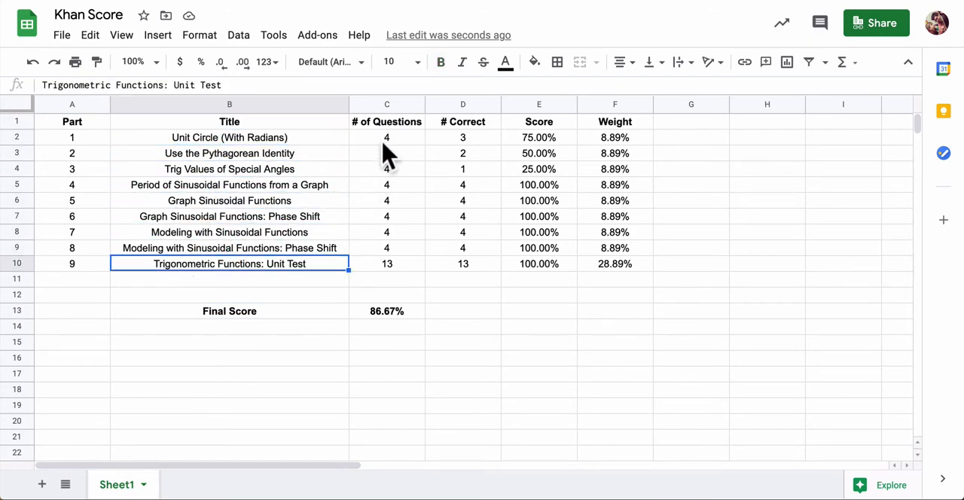
{"action": "left_click", "coordinate": [463, 137]}
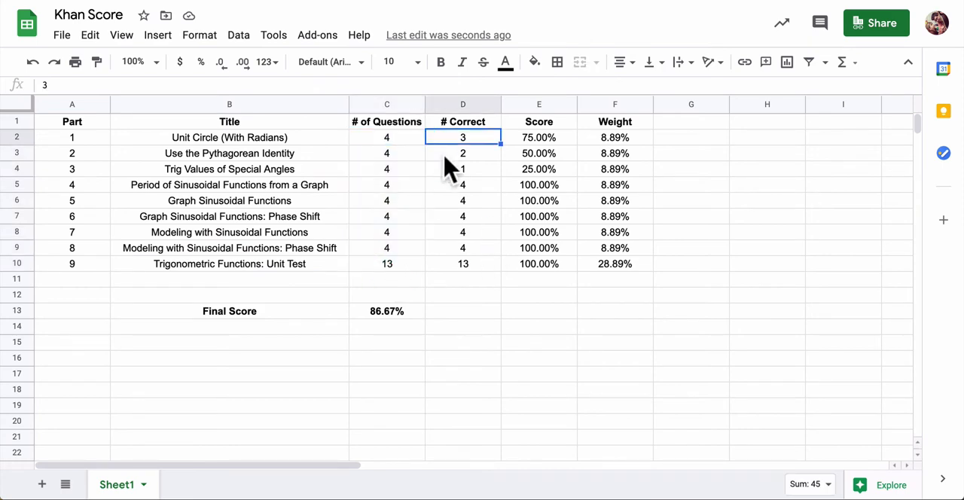
{"action": "left_click", "coordinate": [463, 184]}
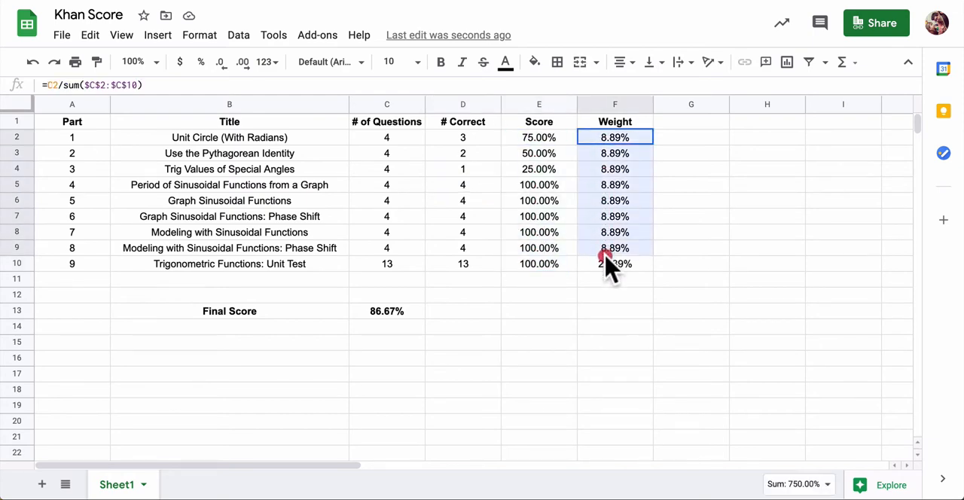
{"action": "left_click", "coordinate": [386, 310]}
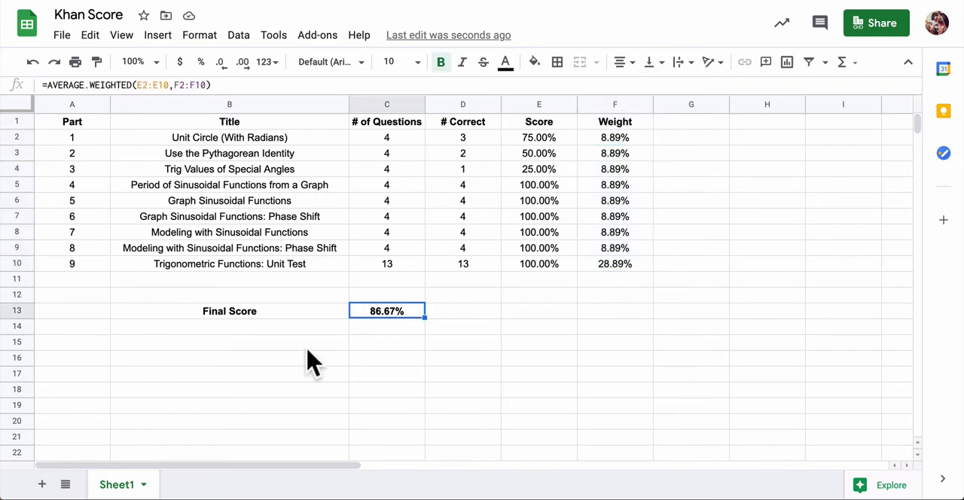
{"action": "mouse_move", "coordinate": [364, 241]}
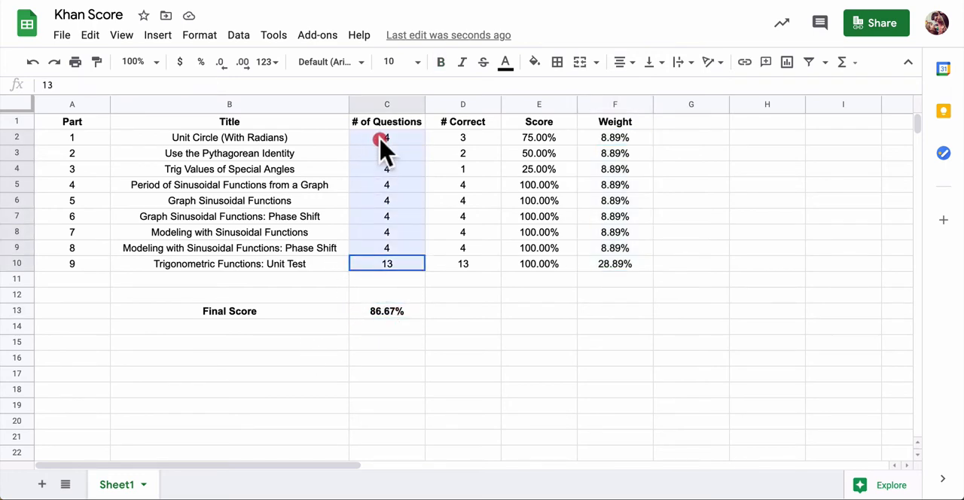
Raise the # Correct values to 4 so the Final Score reads 100.00%.
{"action": "left_click_drag", "start_coordinate": [386, 137], "coordinate": [386, 263]}
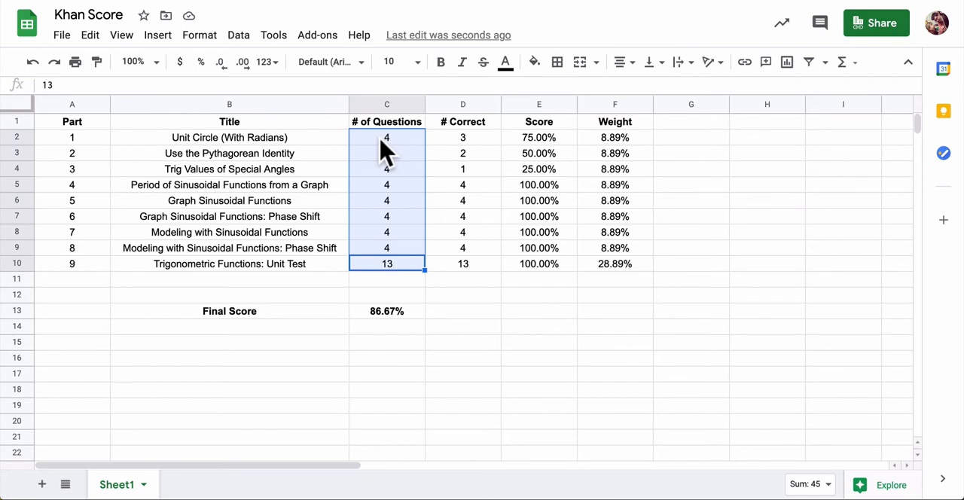
{"action": "mouse_move", "coordinate": [539, 259]}
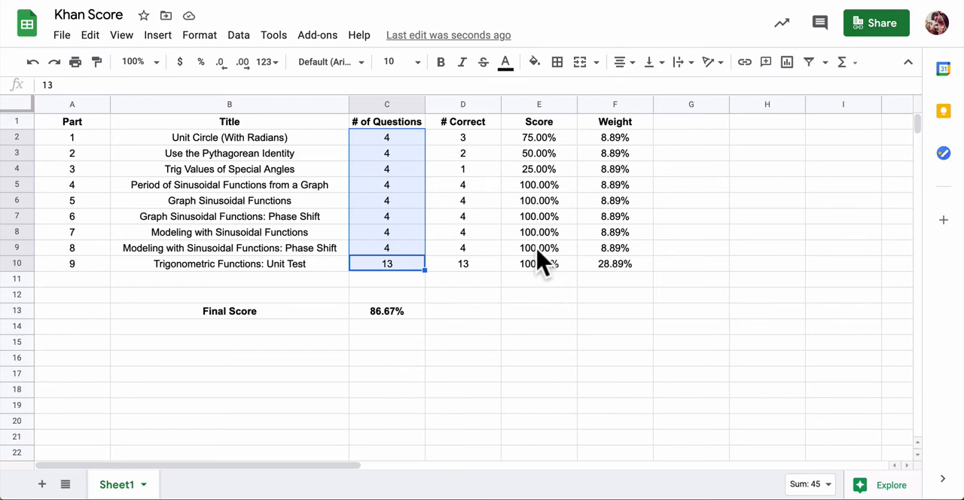
{"action": "left_click", "coordinate": [462, 137]}
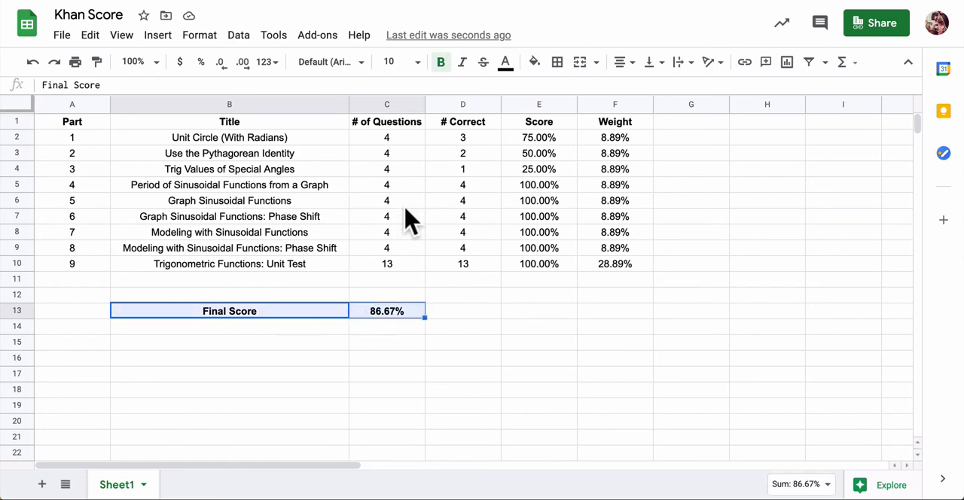
{"action": "left_click", "coordinate": [462, 137]}
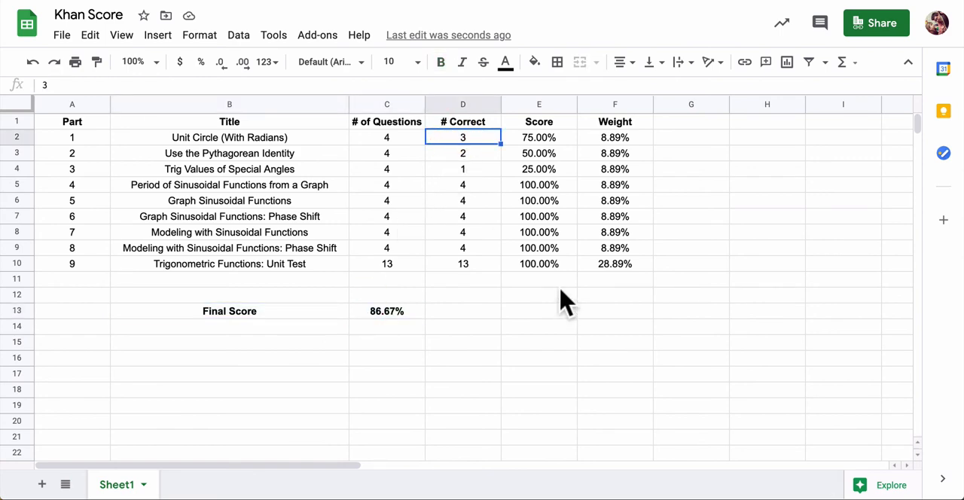
{"action": "type", "text": "4"}
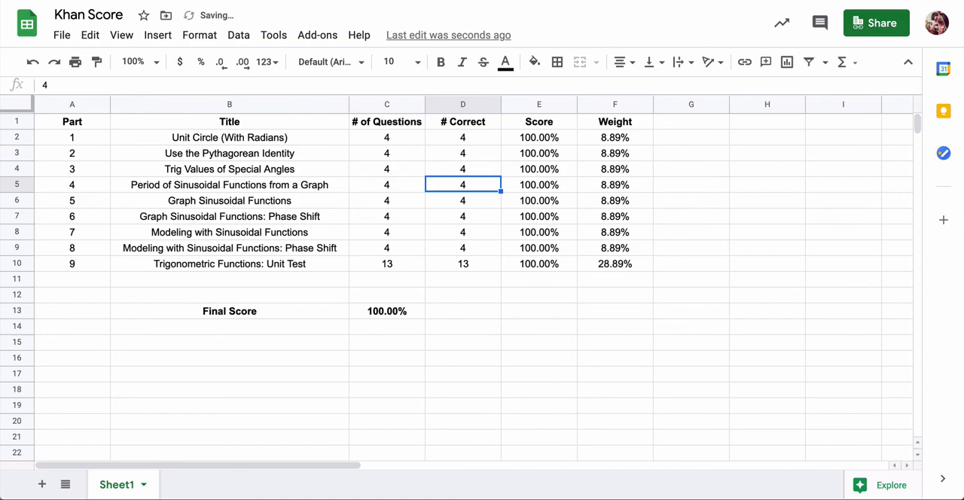
{"action": "left_click", "coordinate": [386, 310]}
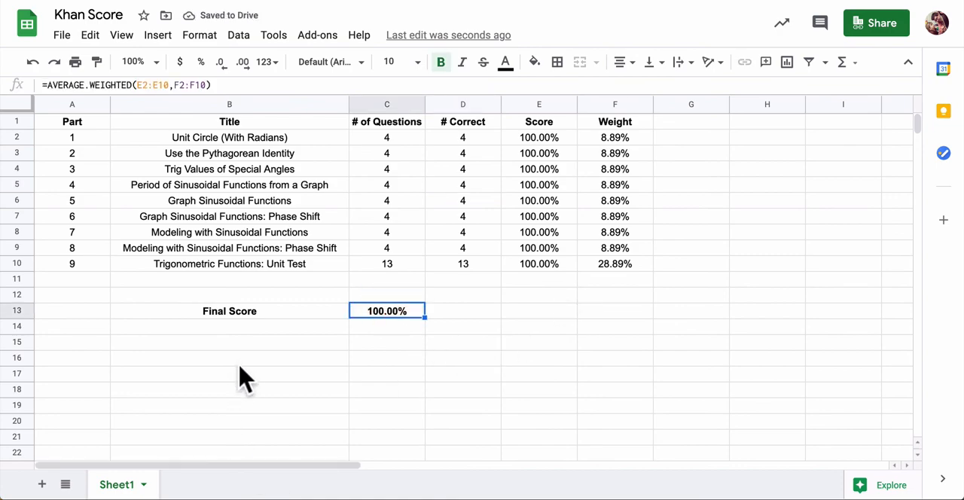